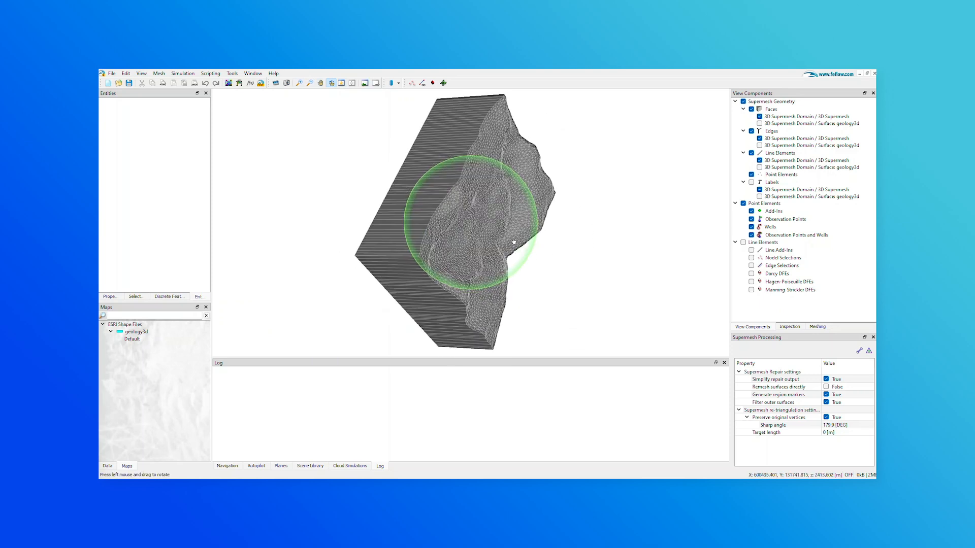
Step: Start adding a 3D supermesh plane via the Mesh geometry options, viewing the block from the side
left_click_drag(513, 243, 503, 302)
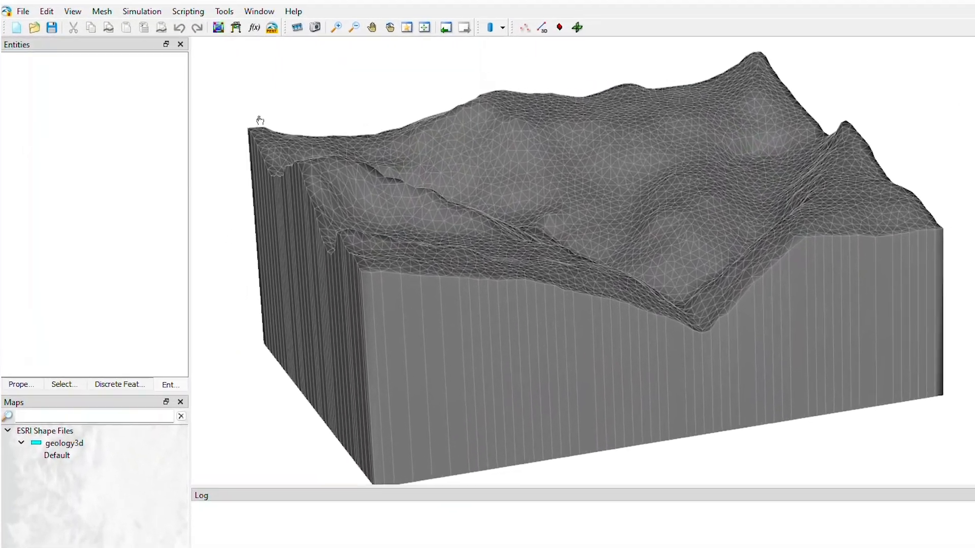
left_click(102, 11)
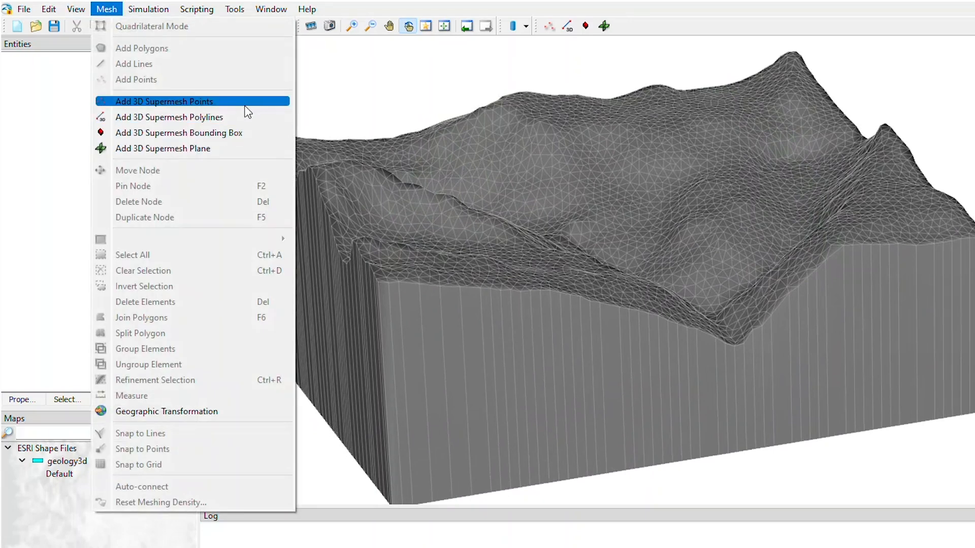
mouse_move(237, 132)
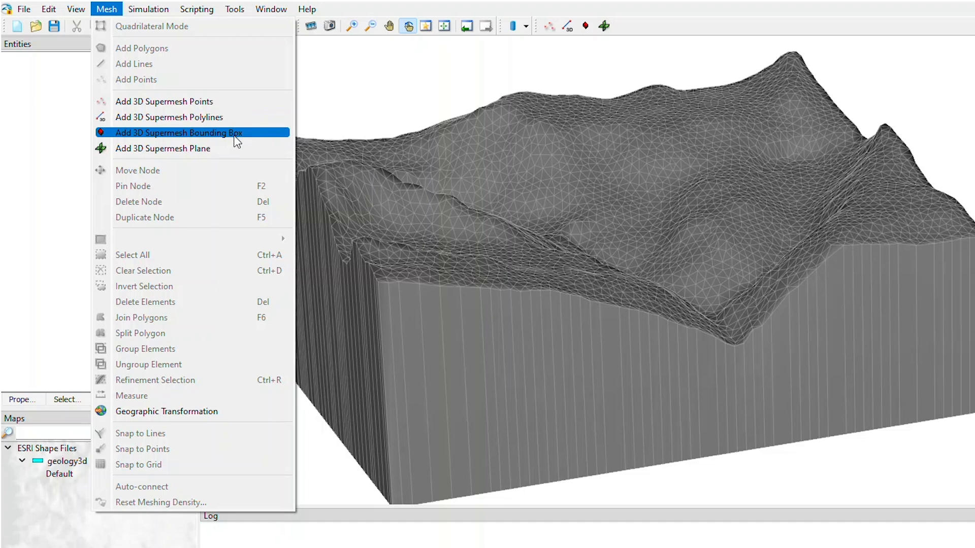
mouse_move(162, 148)
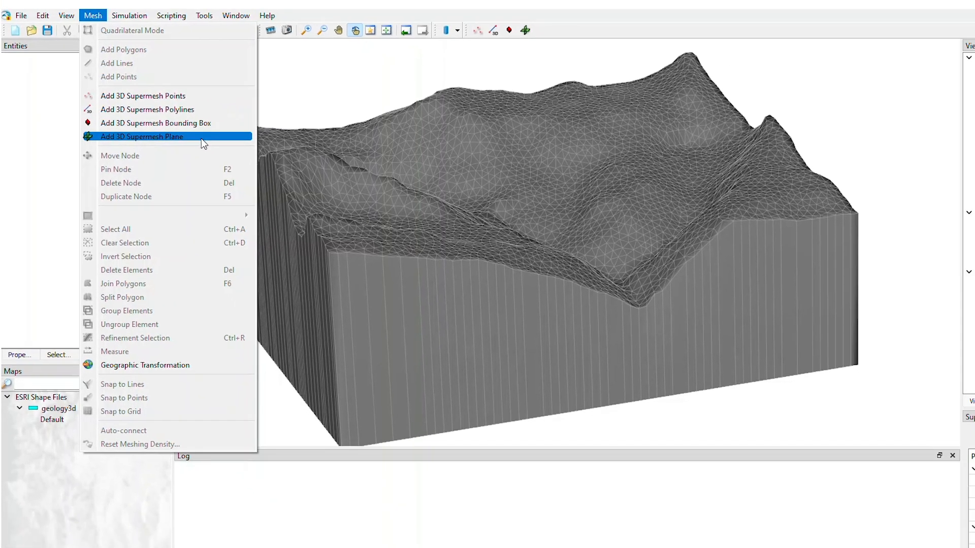
left_click(142, 136)
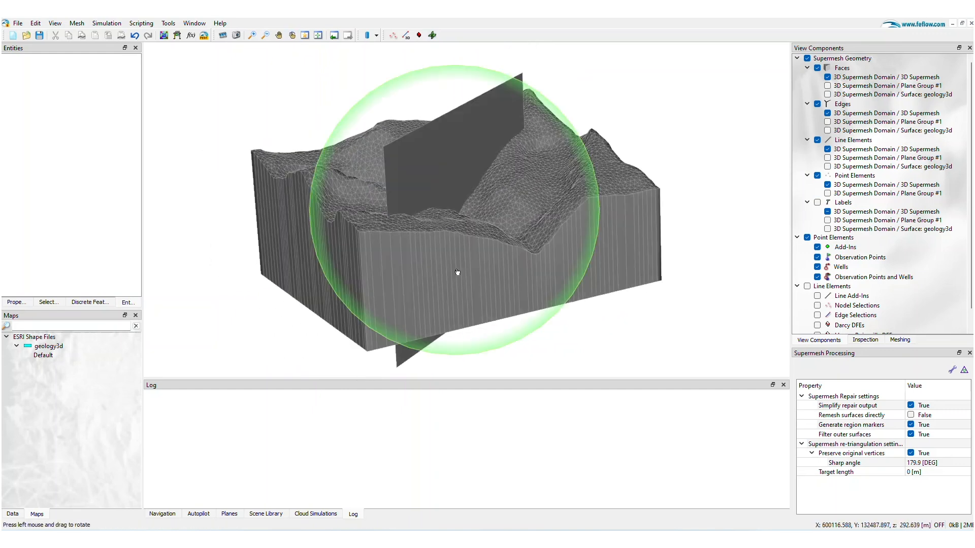
Step: Trace the plane across the block top and confirm its angle and Z range
left_click_drag(457, 272, 521, 300)
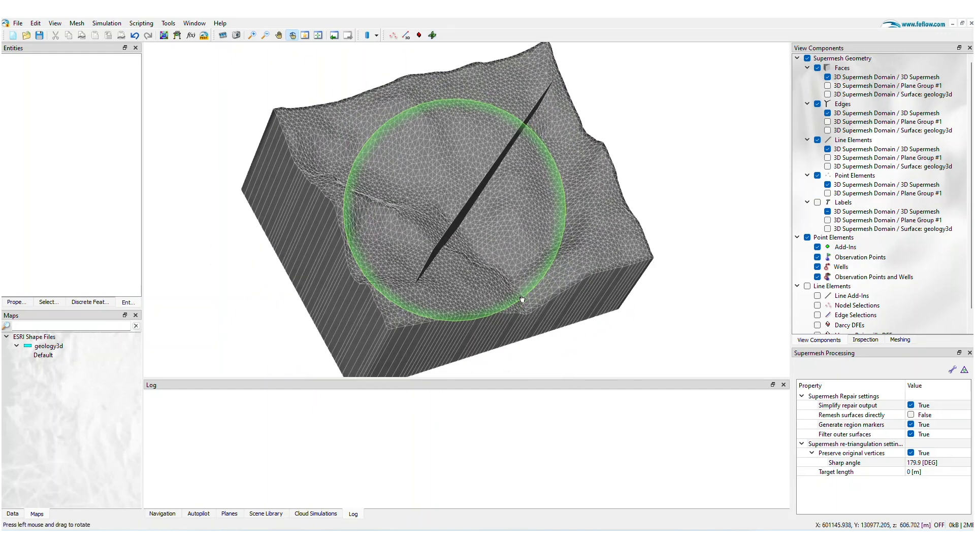
left_click(76, 24)
type("4")
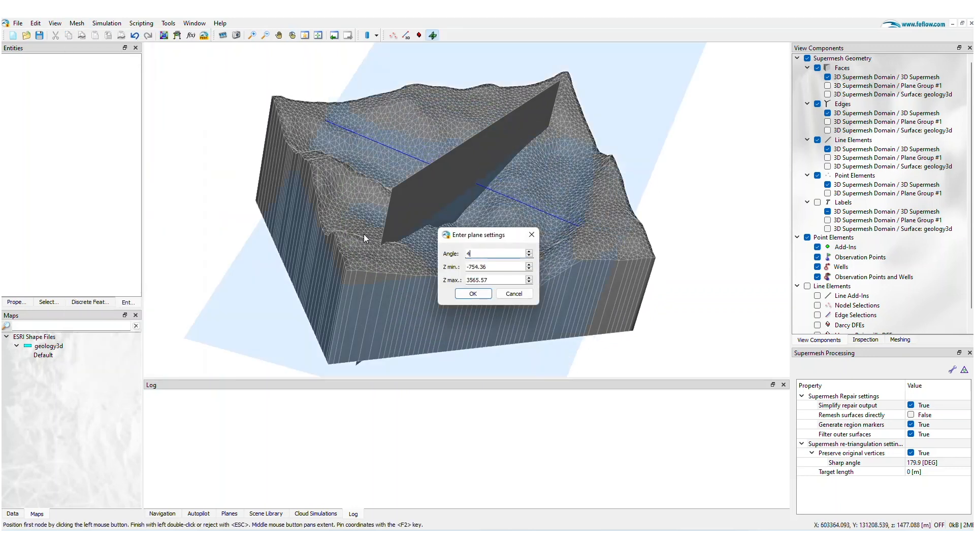
left_click(472, 293)
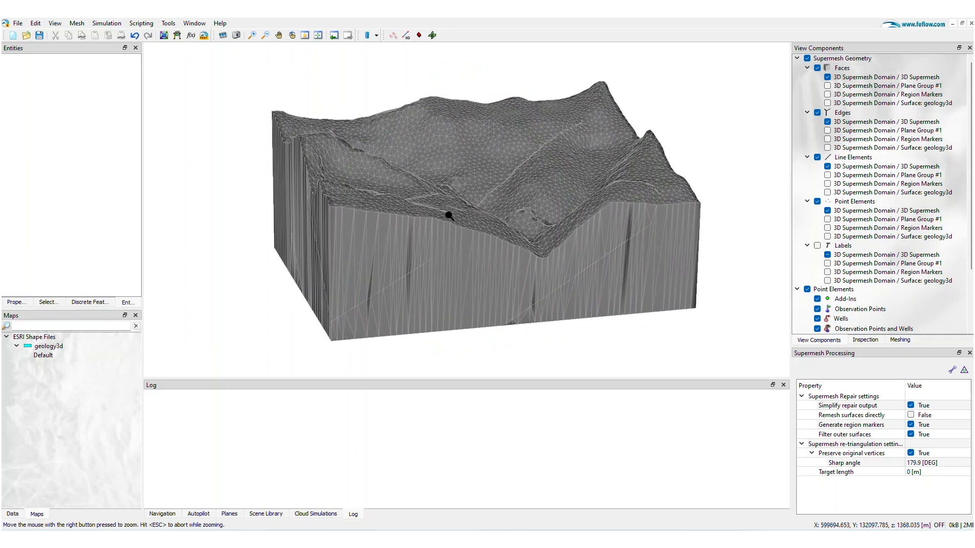
Step: Generate the TetGen FEM mesh (116,553 elements, 28,767 nodes), inspect it, and return to the supermesh
left_click(898, 340)
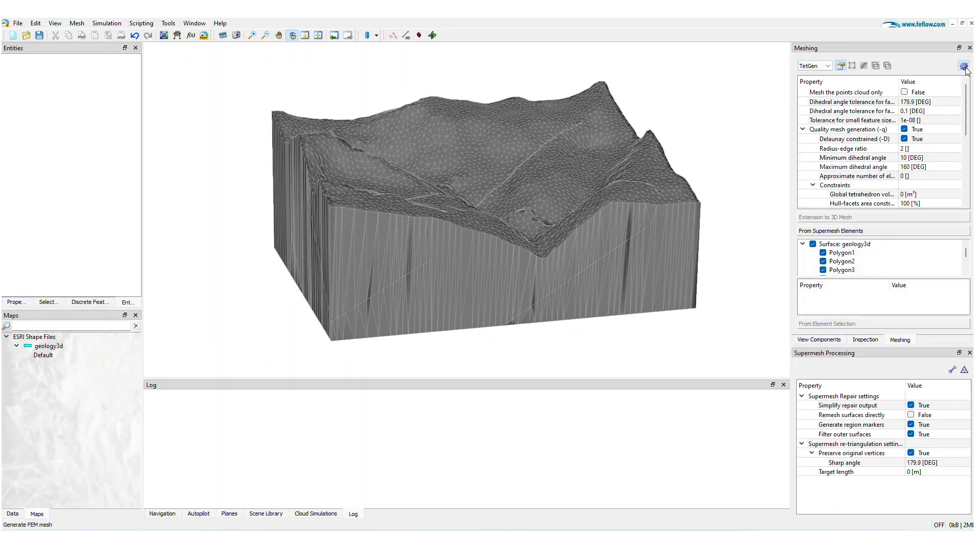
left_click(964, 66)
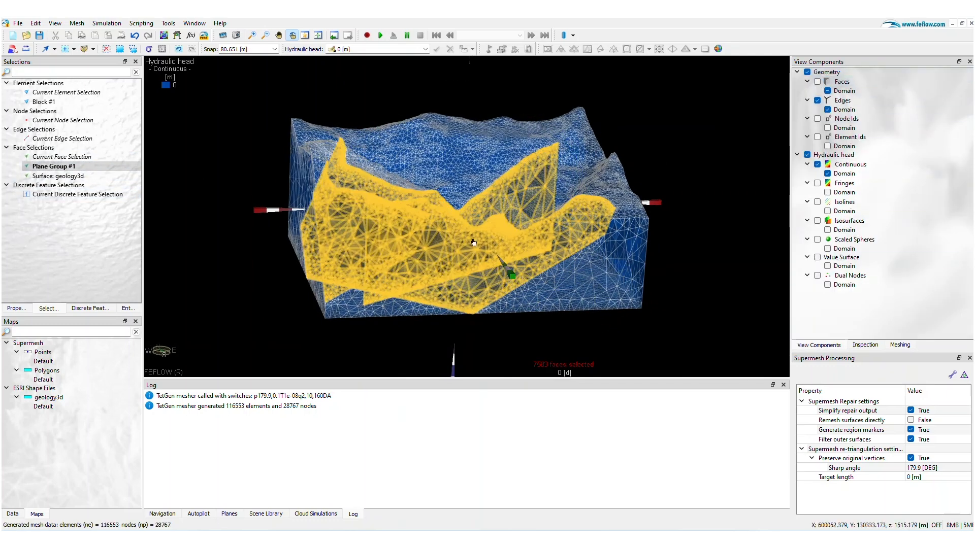
left_click_drag(472, 242, 454, 226)
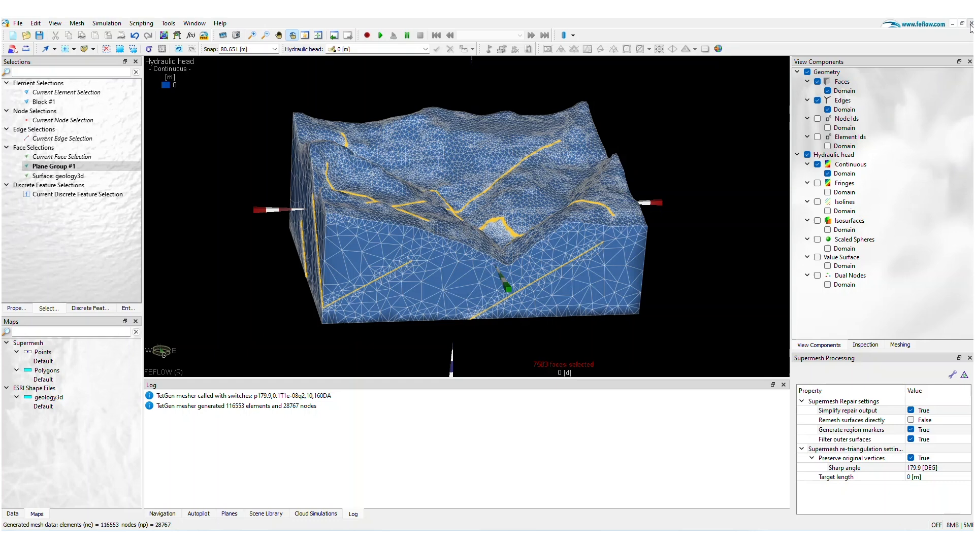
left_click(899, 340)
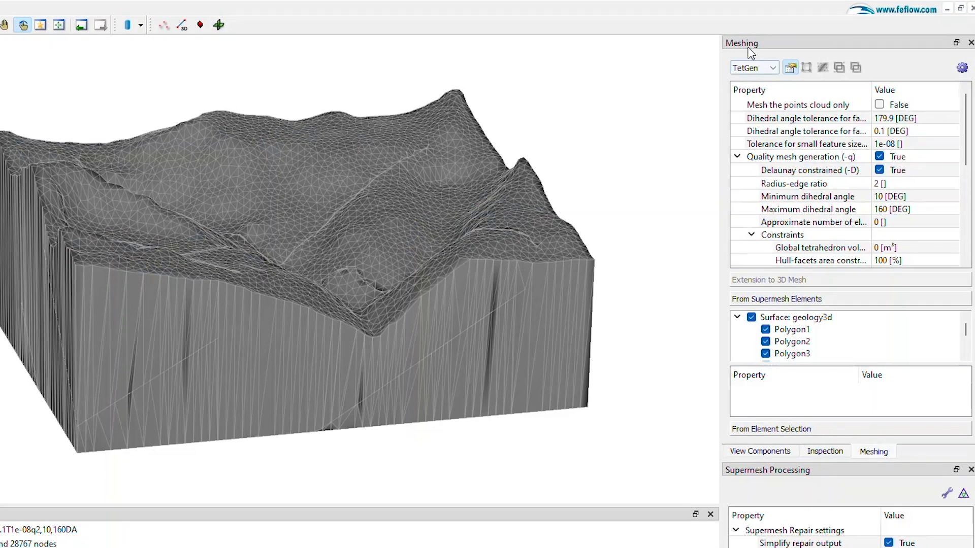
Step: Switch the mesher to Geode and generate its FEM mesh (28,227 elements, 7,562 nodes), inspecting the result
left_click(773, 67)
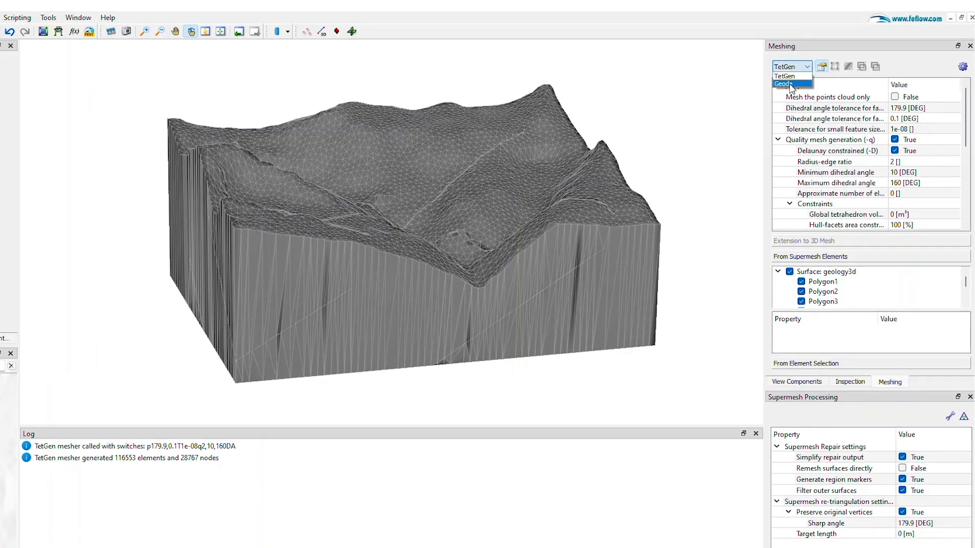
left_click(784, 84)
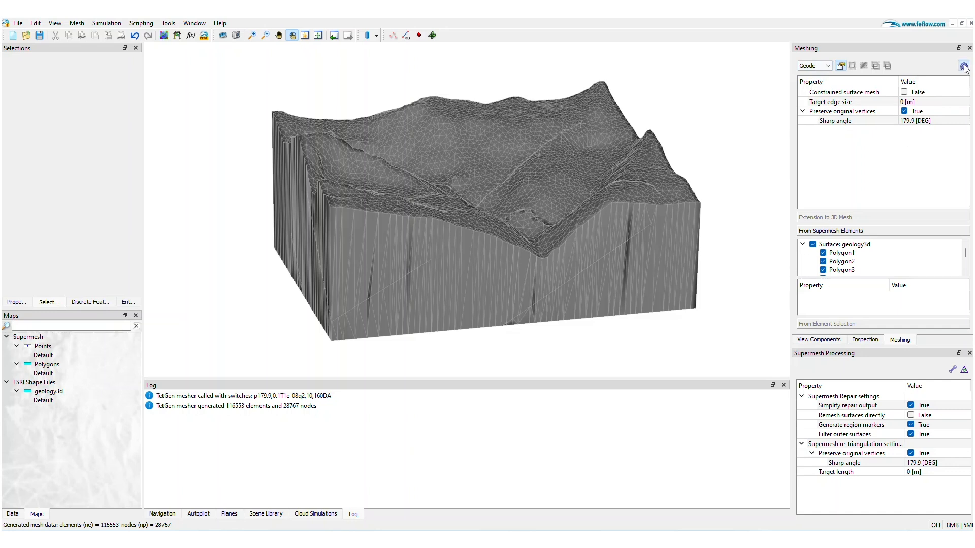
left_click(964, 66)
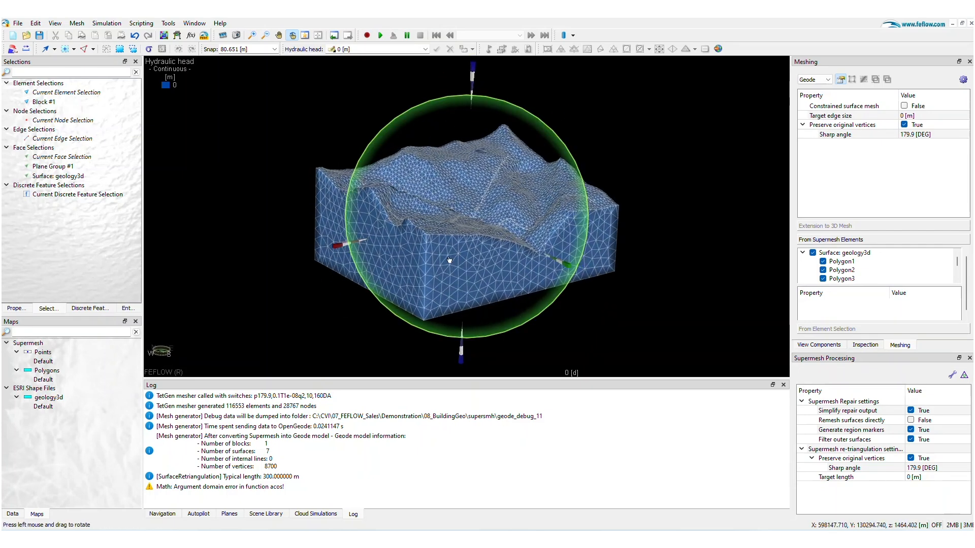
left_click_drag(449, 259, 507, 275)
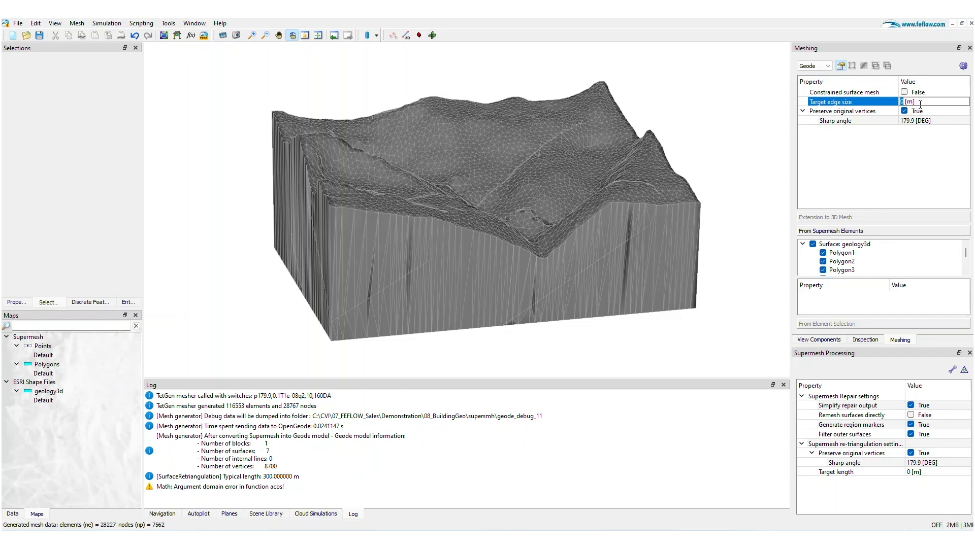
Step: Set the Geode target edge size to 150 and move on to the editing options
type("150")
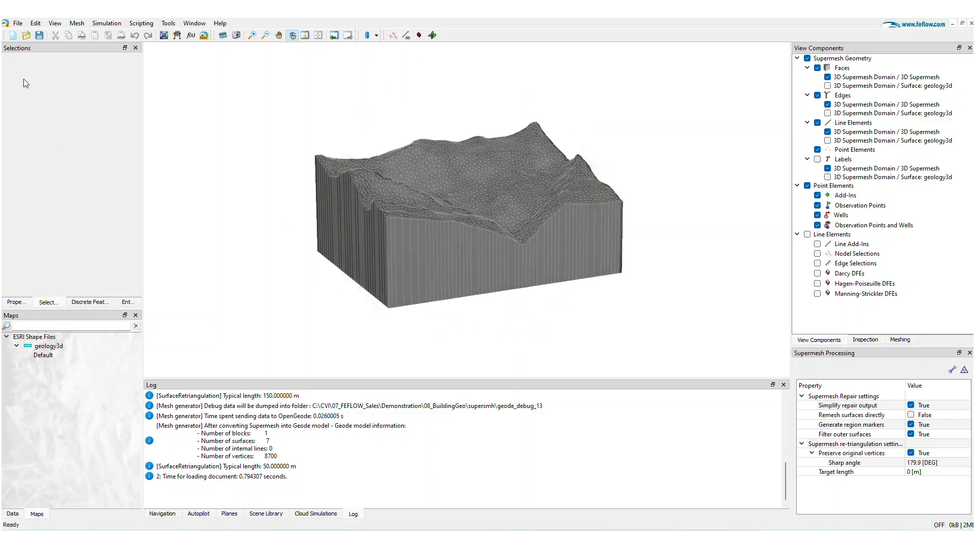
left_click(35, 23)
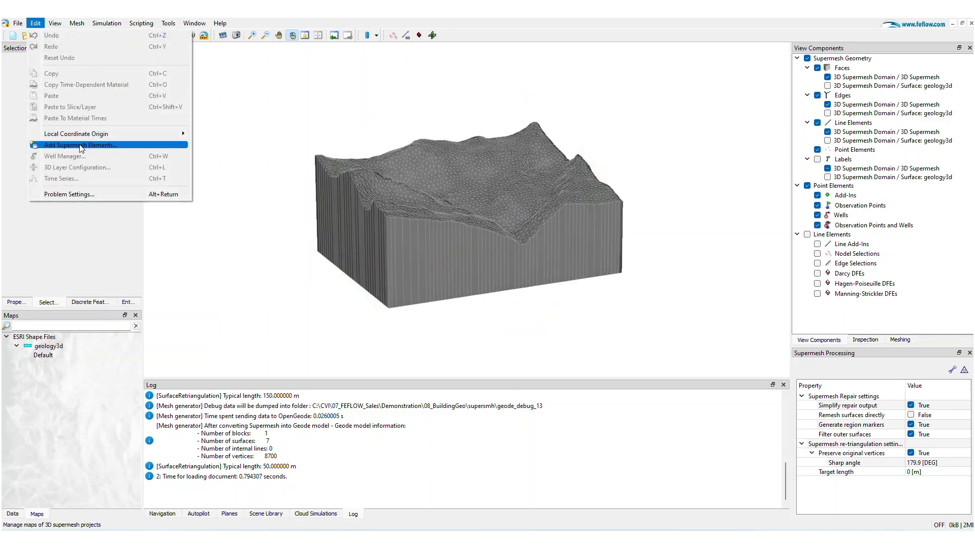
Step: Import the six fault STL surfaces as supermesh elements and inspect the remeshed 12-block model
left_click(80, 145)
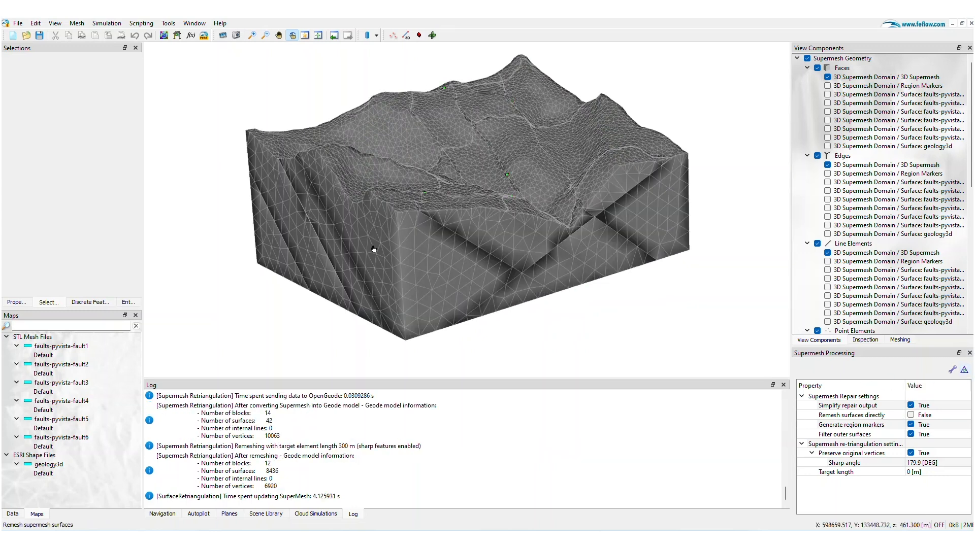
left_click_drag(372, 249, 400, 242)
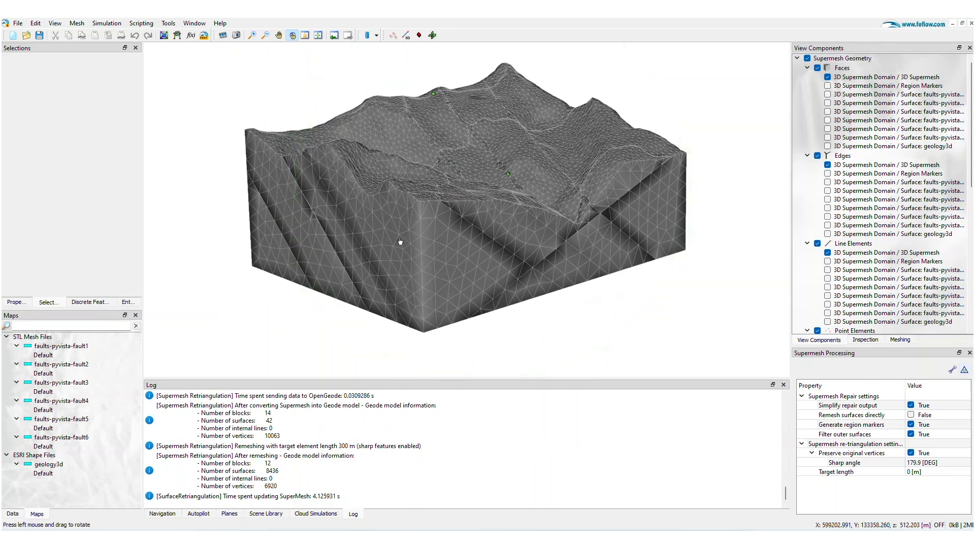